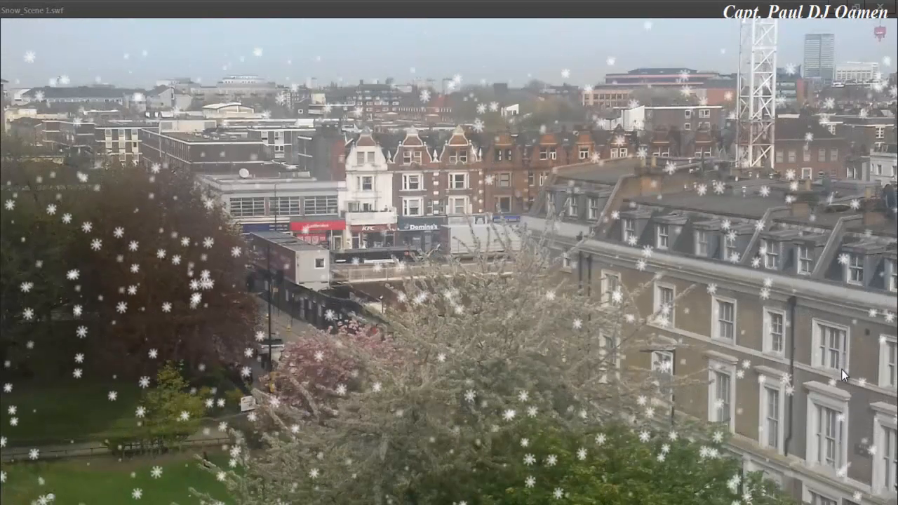
{"action": "mouse_move", "coordinate": [594, 300]}
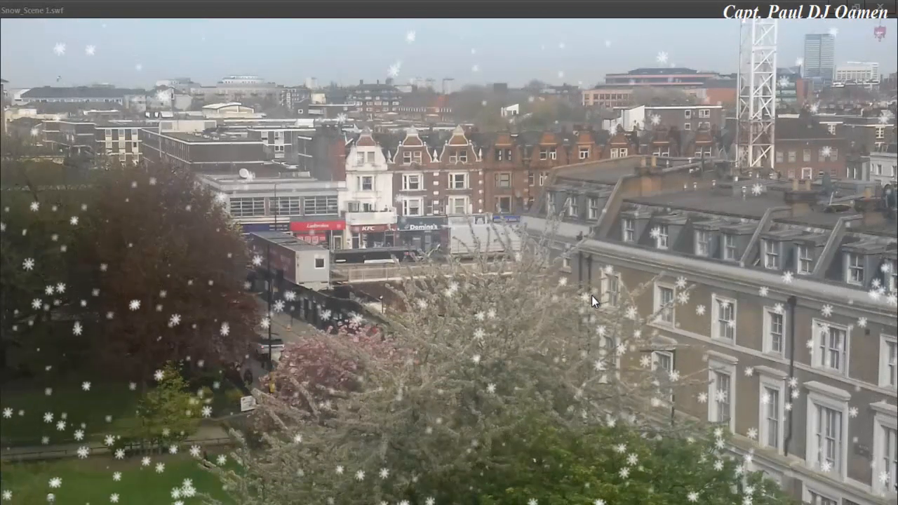
{"action": "mouse_move", "coordinate": [862, 23]}
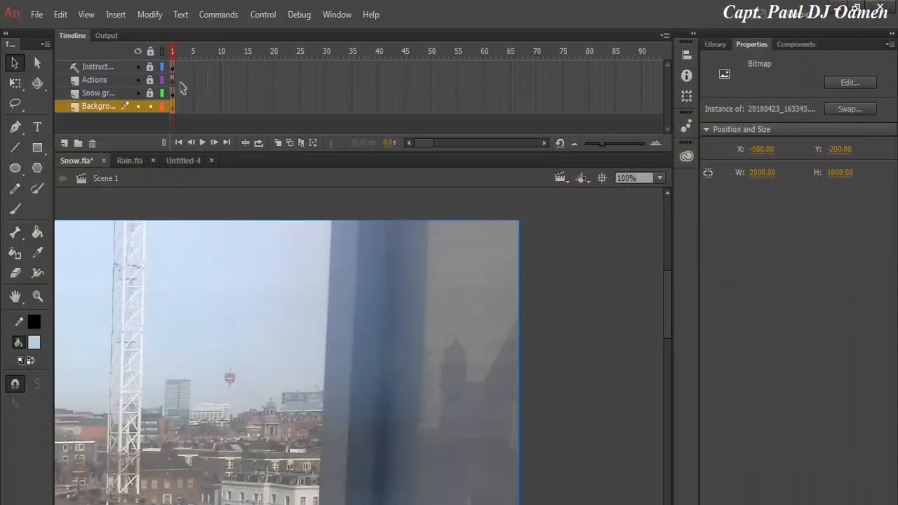
- Create a new document from the Templates > Animation > Scripted Snow template
{"action": "left_click", "coordinate": [37, 14]}
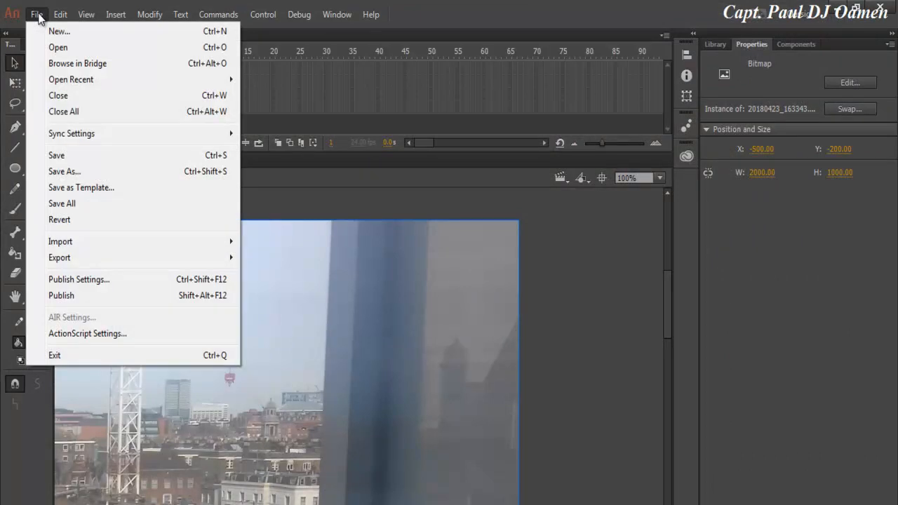
{"action": "mouse_move", "coordinate": [59, 31]}
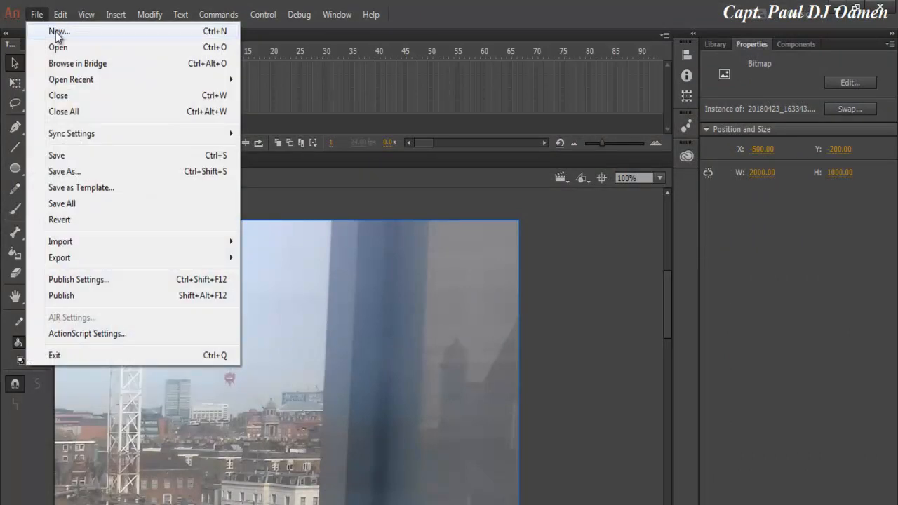
{"action": "left_click", "coordinate": [59, 31]}
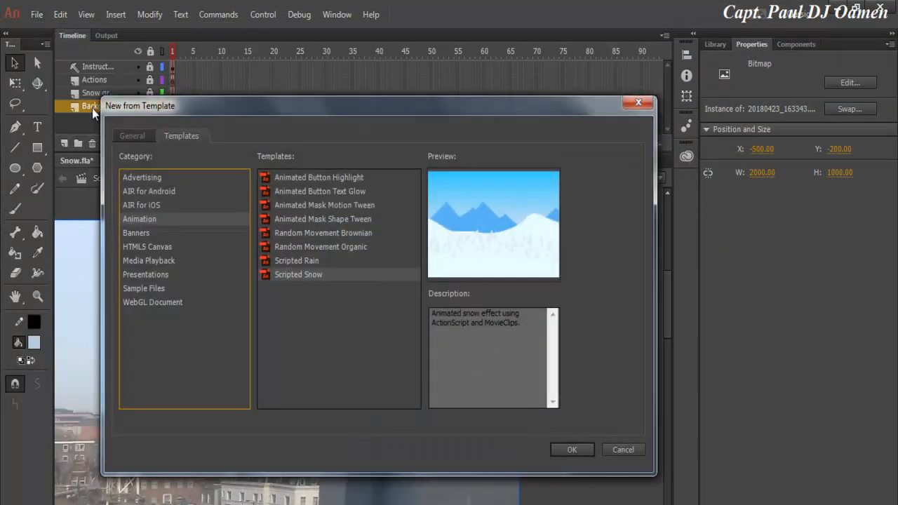
{"action": "left_click", "coordinate": [132, 135]}
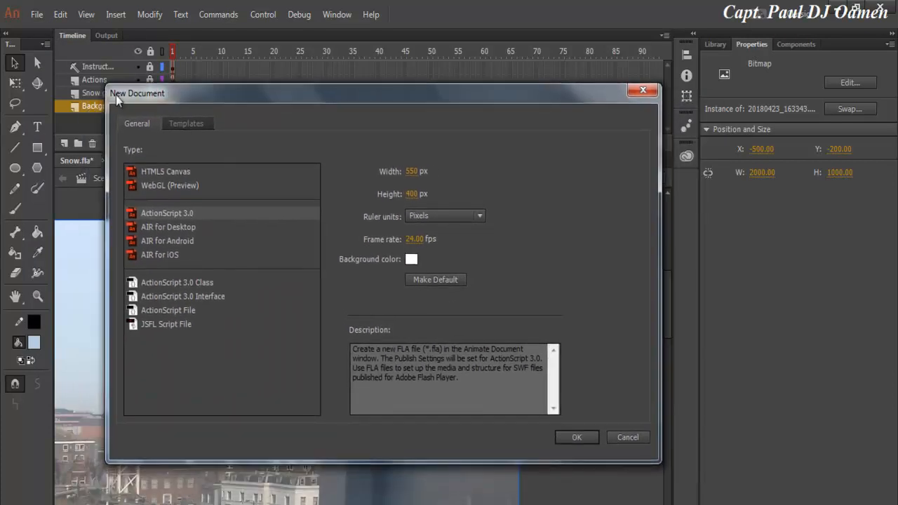
{"action": "mouse_move", "coordinate": [179, 96]}
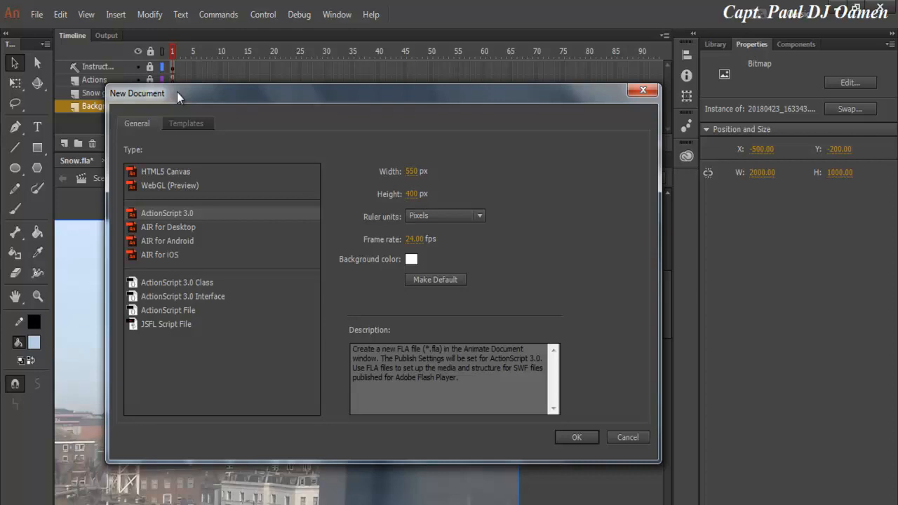
{"action": "mouse_move", "coordinate": [183, 135]}
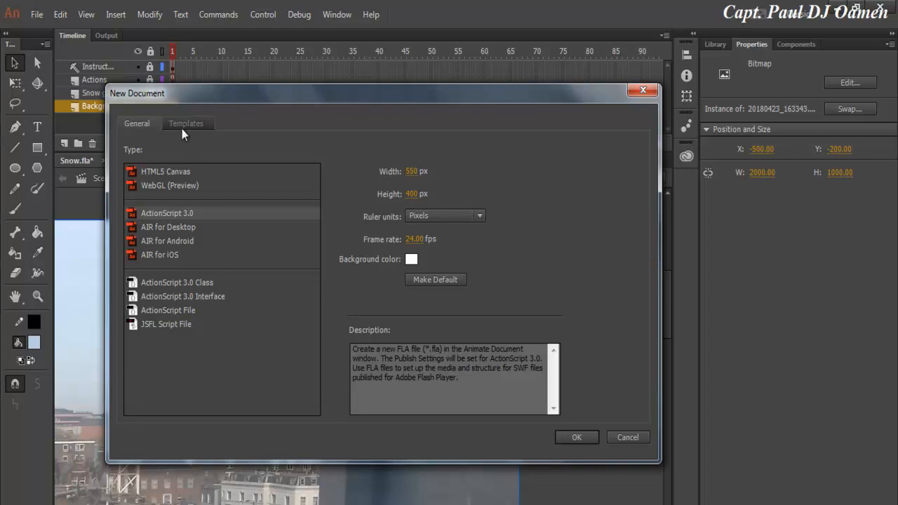
{"action": "left_click", "coordinate": [185, 123]}
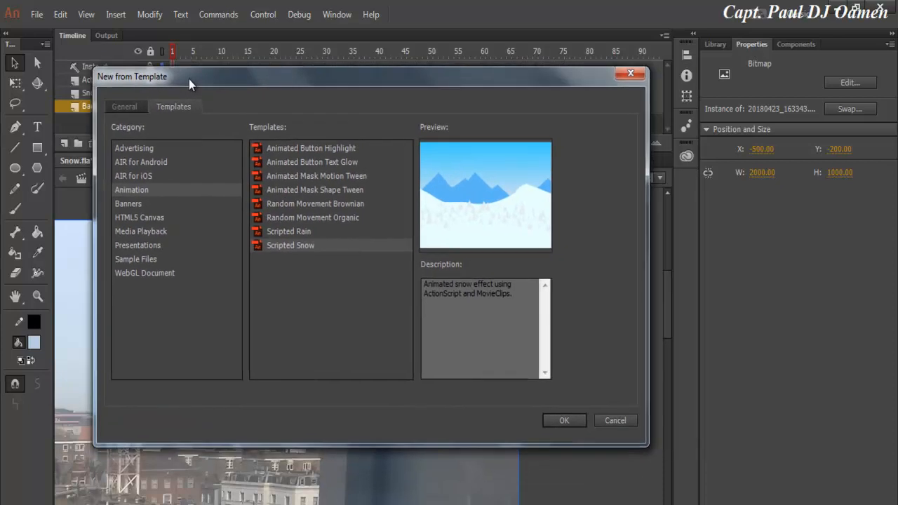
{"action": "left_click", "coordinate": [132, 190]}
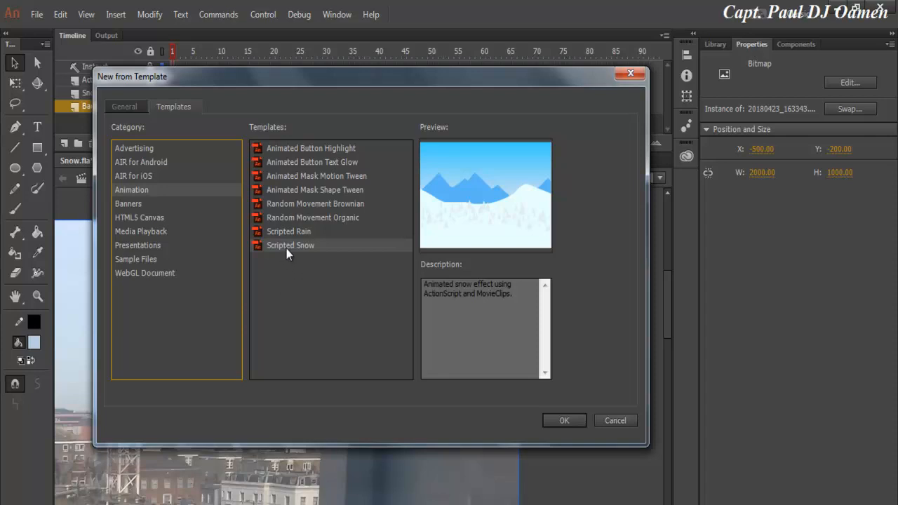
{"action": "mouse_move", "coordinate": [313, 250]}
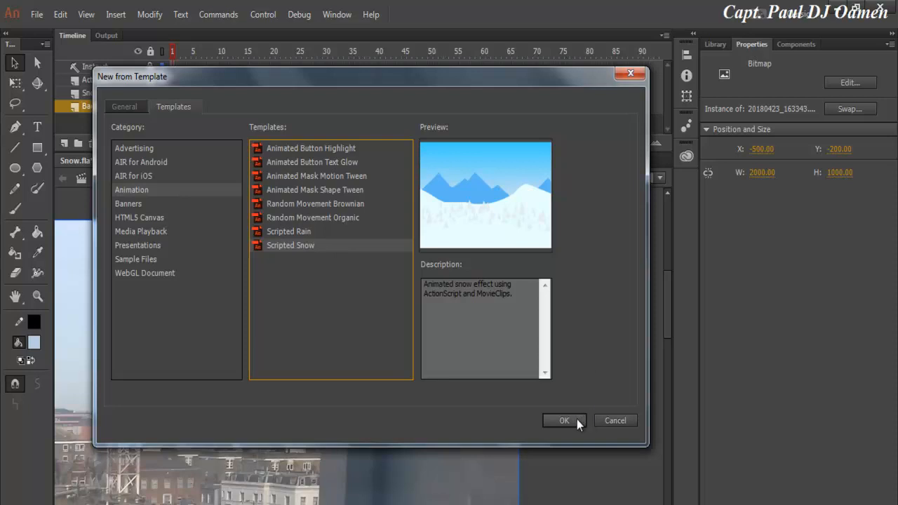
{"action": "left_click", "coordinate": [564, 421]}
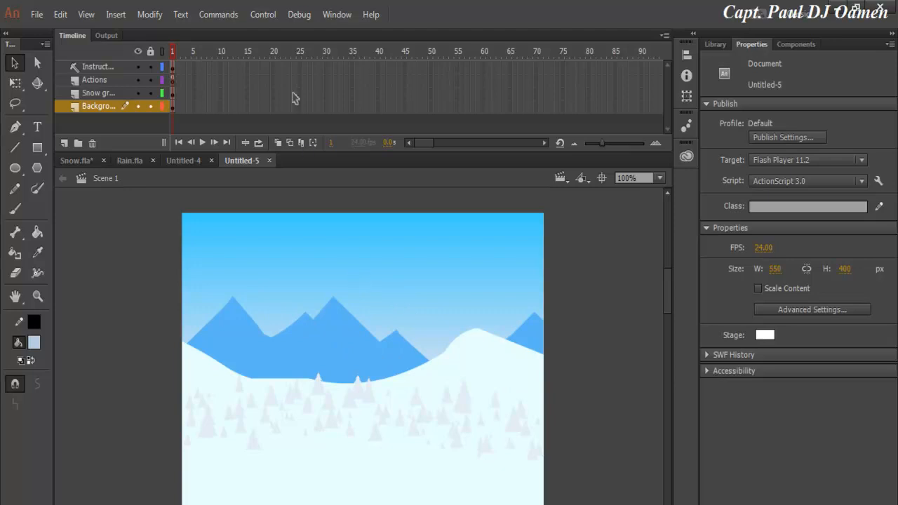
{"action": "left_click", "coordinate": [263, 14]}
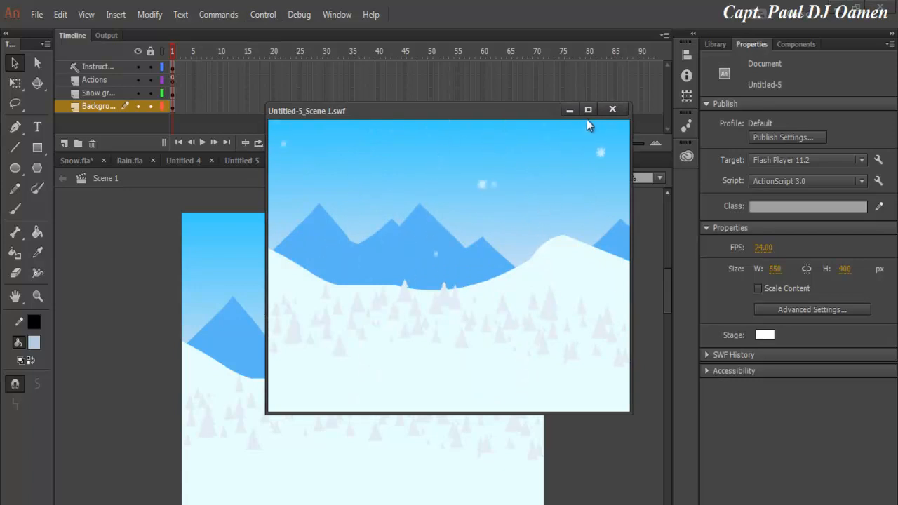
{"action": "left_click", "coordinate": [588, 109]}
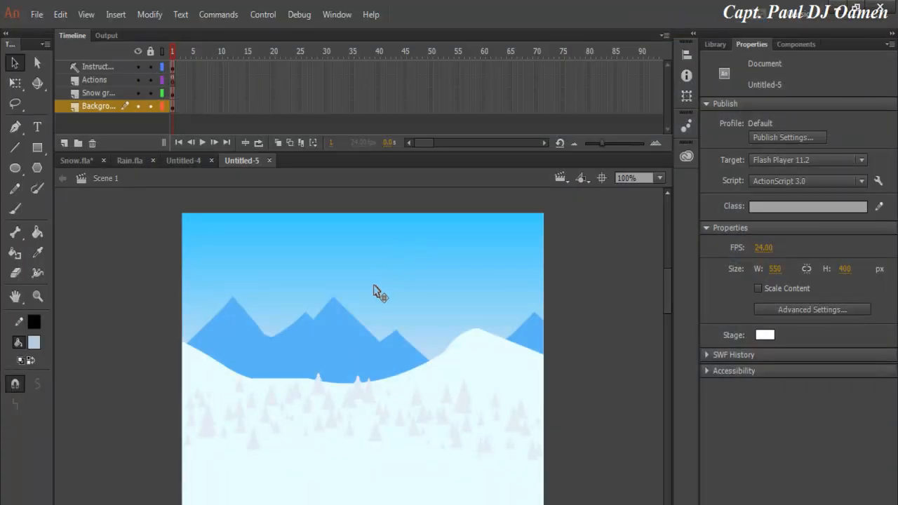
{"action": "mouse_move", "coordinate": [269, 278]}
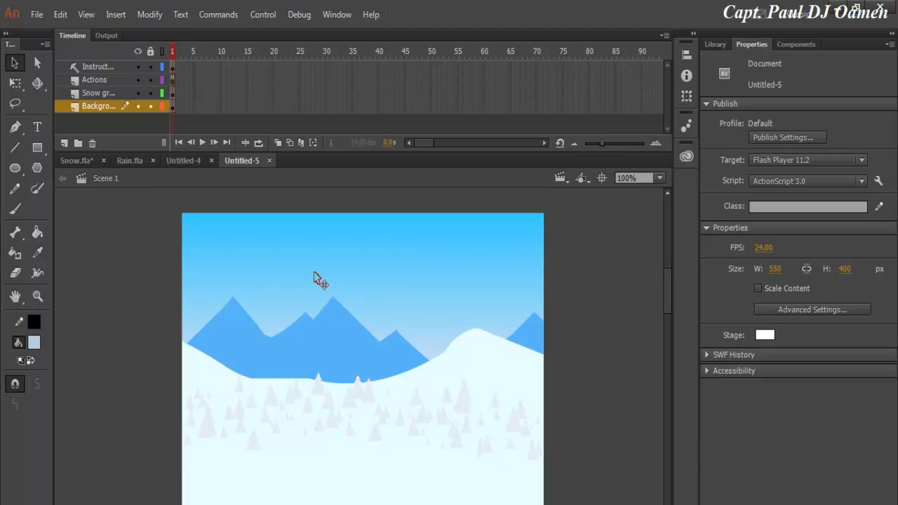
{"action": "mouse_move", "coordinate": [211, 202]}
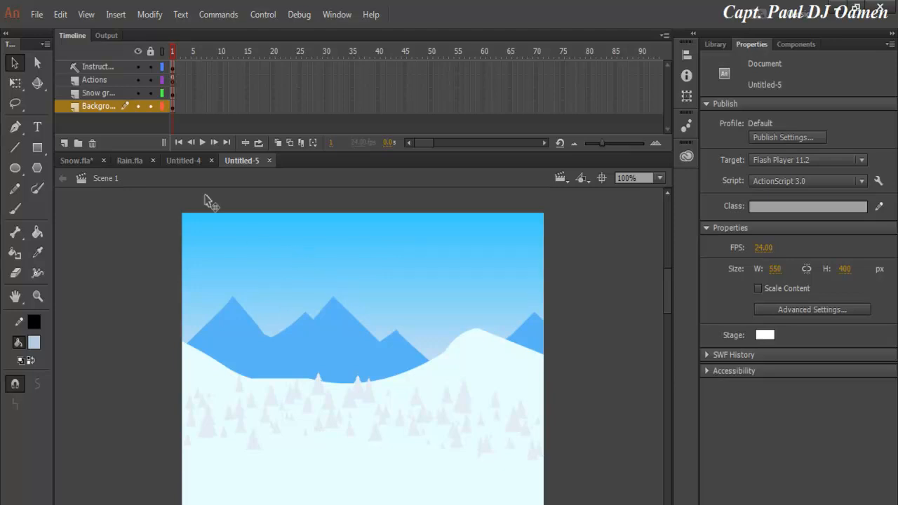
{"action": "mouse_move", "coordinate": [181, 127]}
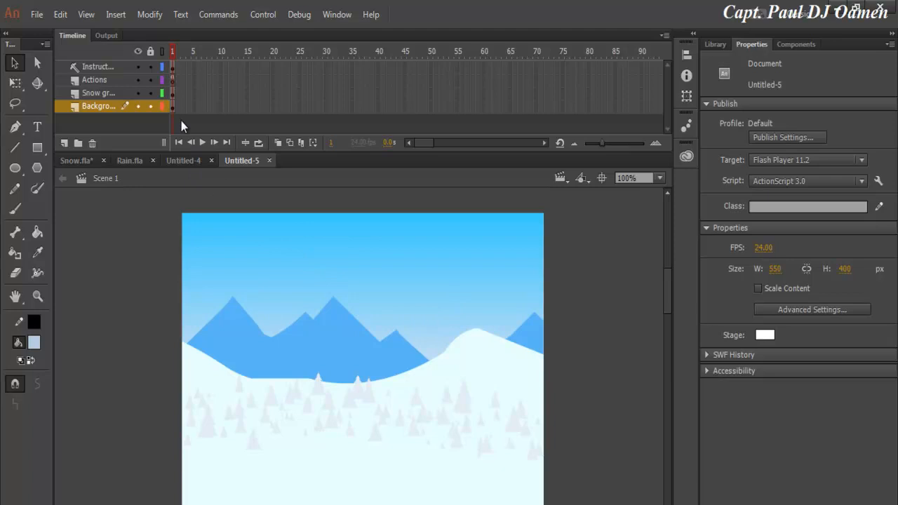
{"action": "mouse_move", "coordinate": [167, 79]}
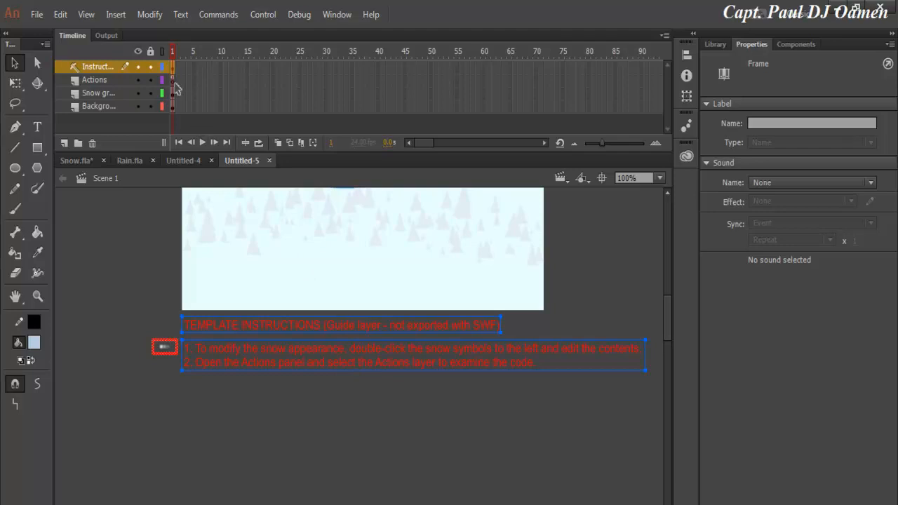
{"action": "left_click", "coordinate": [94, 79]}
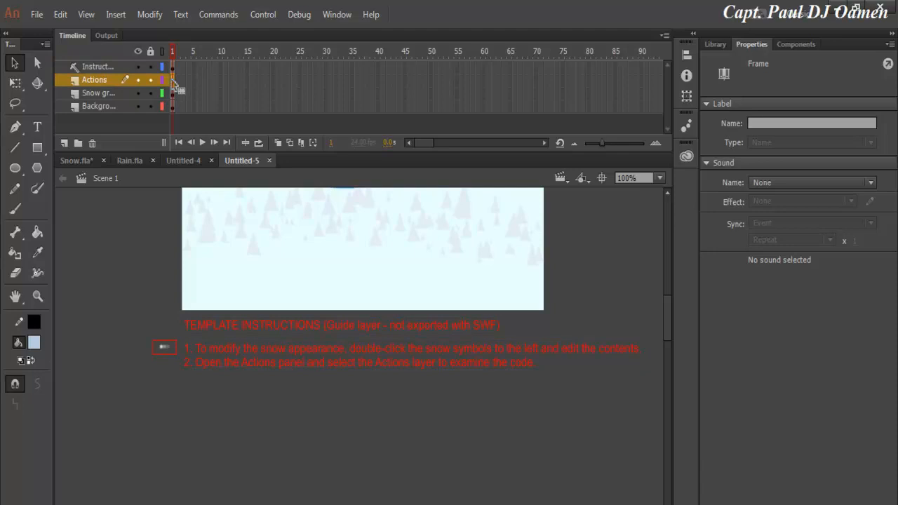
{"action": "left_click", "coordinate": [98, 93]}
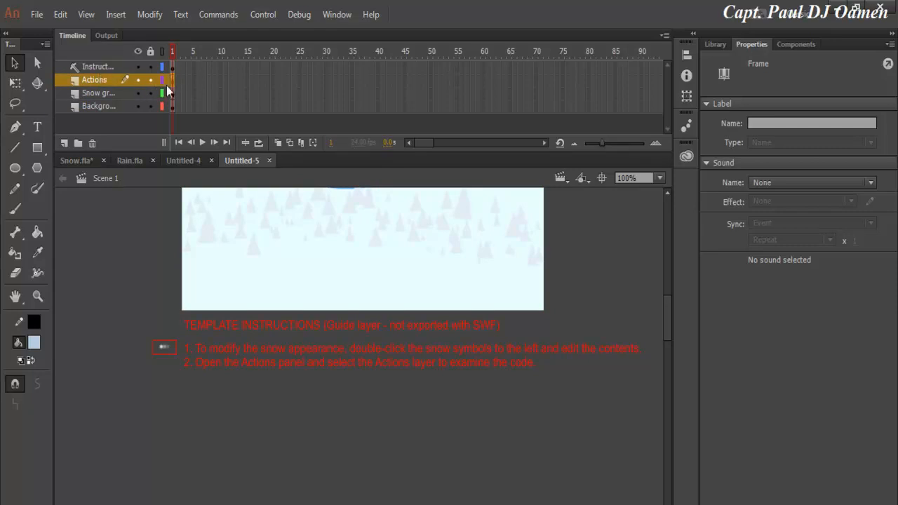
- Edit the Actions frame script and change NUM_SYMBOLS from 75 to 2000
{"action": "right_click", "coordinate": [171, 79]}
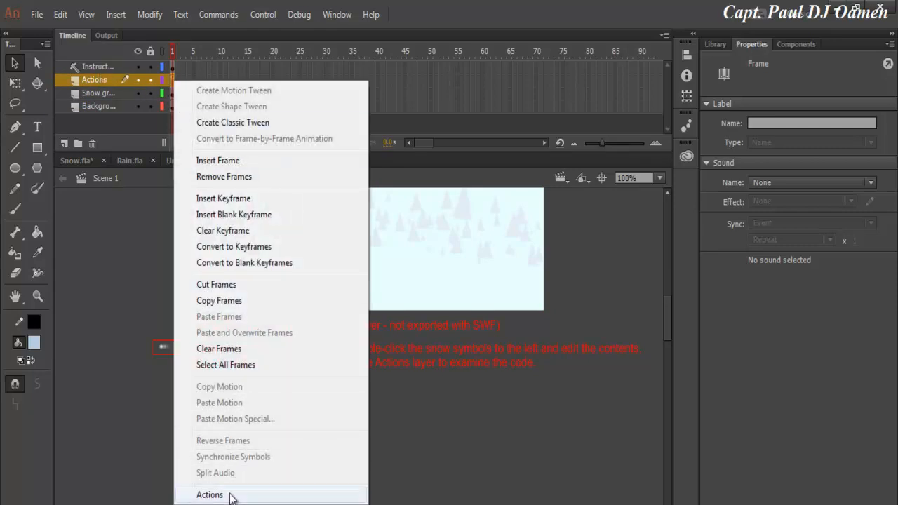
{"action": "left_click", "coordinate": [209, 494]}
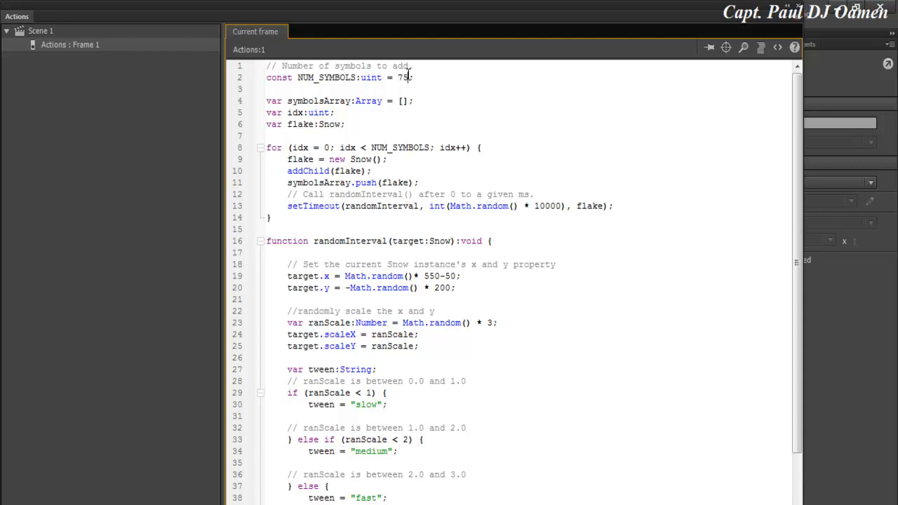
{"action": "double_click", "coordinate": [404, 77]}
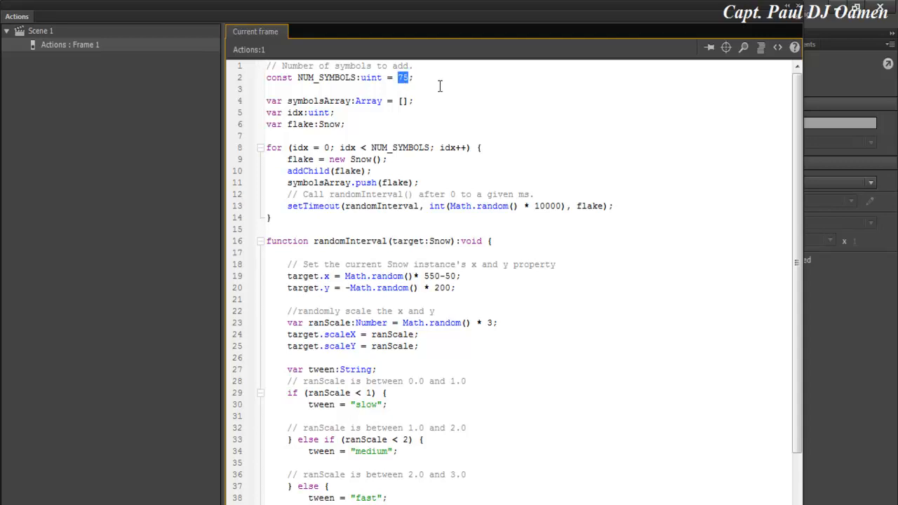
{"action": "left_click", "coordinate": [267, 89]}
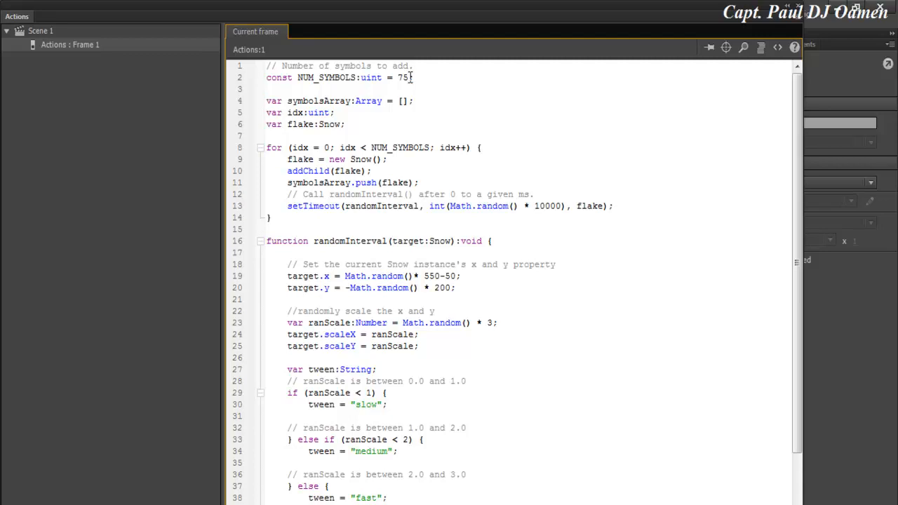
{"action": "double_click", "coordinate": [402, 77]}
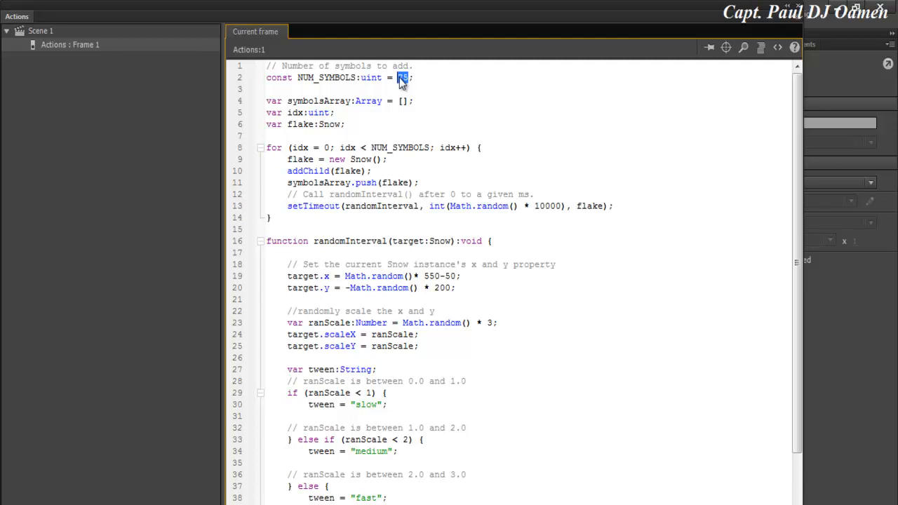
{"action": "left_click", "coordinate": [404, 77]}
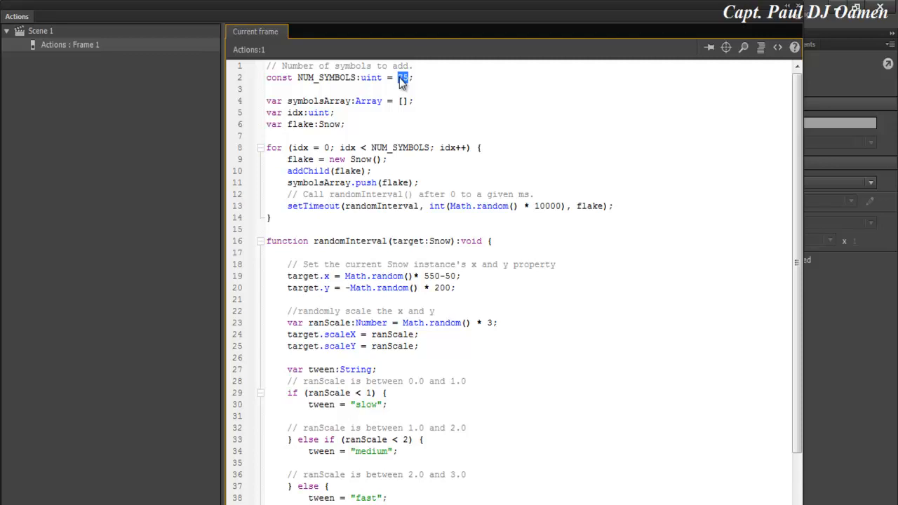
{"action": "type", "text": "20"}
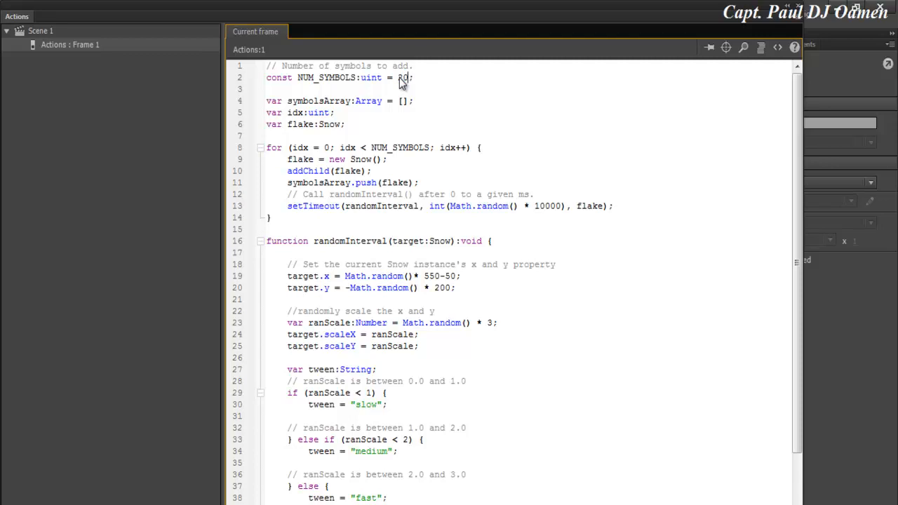
{"action": "type", "text": "00"}
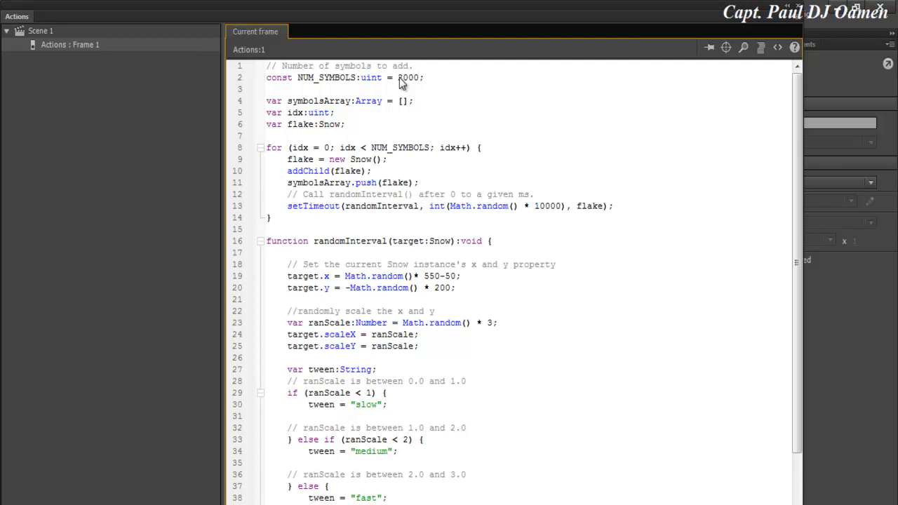
- Change the setTimeout random delay multiplier from 10000 to 20000 milliseconds
{"action": "left_click", "coordinate": [421, 77]}
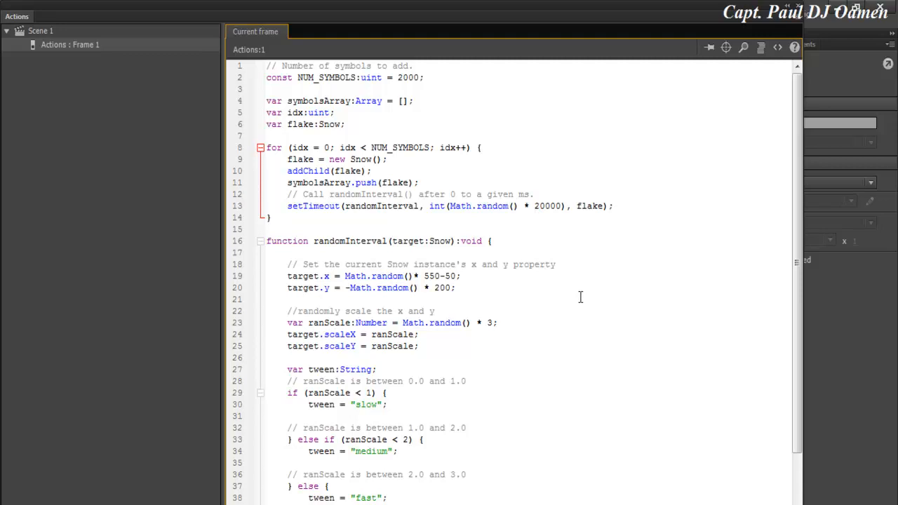
{"action": "left_click", "coordinate": [537, 205]}
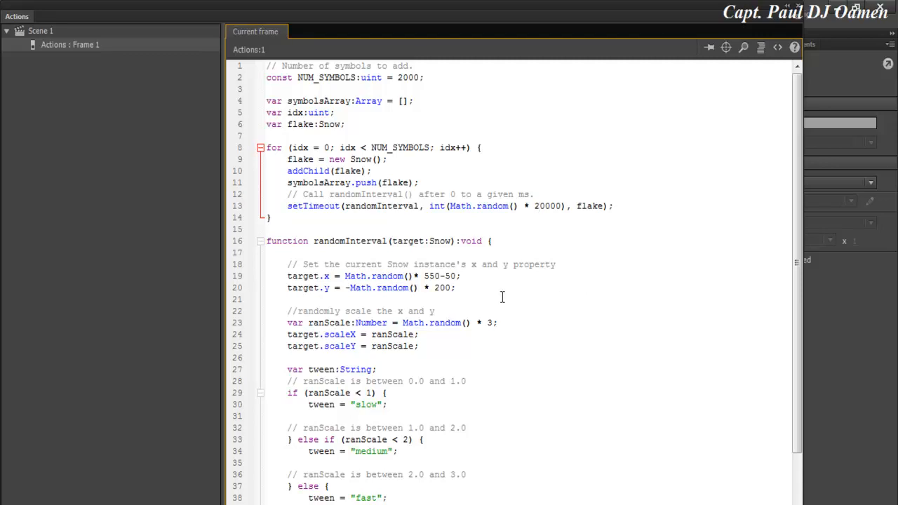
{"action": "double_click", "coordinate": [431, 275]}
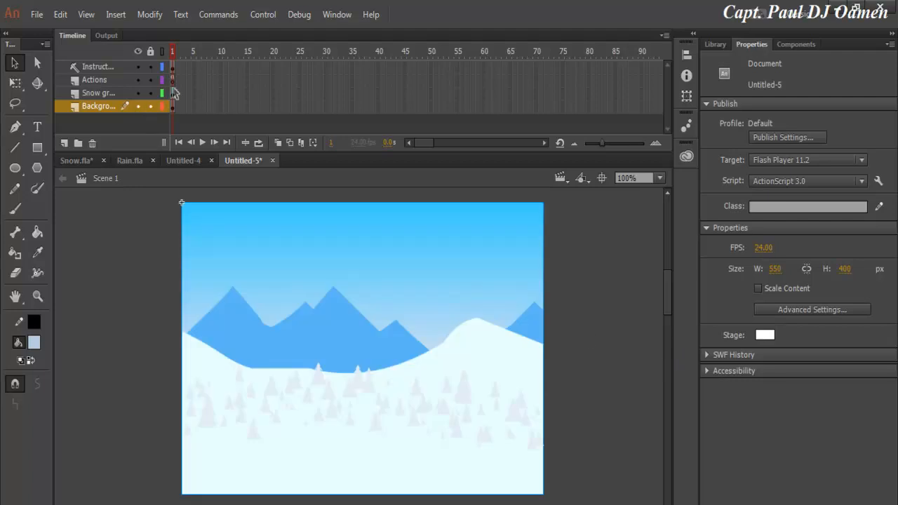
- Edit the frame script so target.x becomes Math.random()*2000-200
{"action": "right_click", "coordinate": [171, 78]}
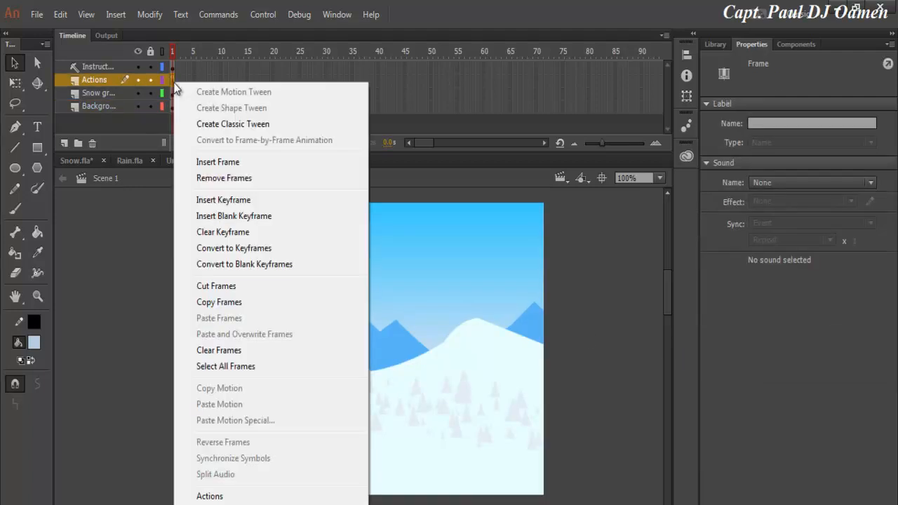
{"action": "left_click", "coordinate": [209, 496]}
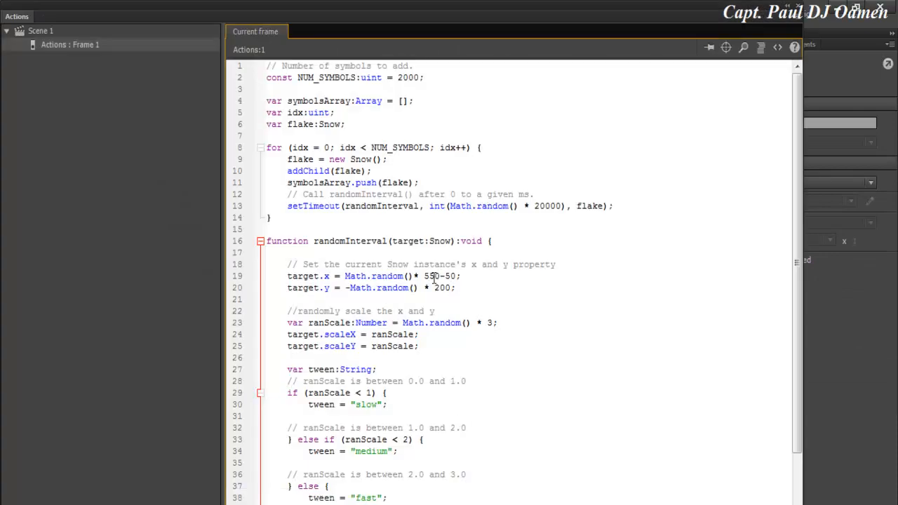
{"action": "double_click", "coordinate": [429, 275]}
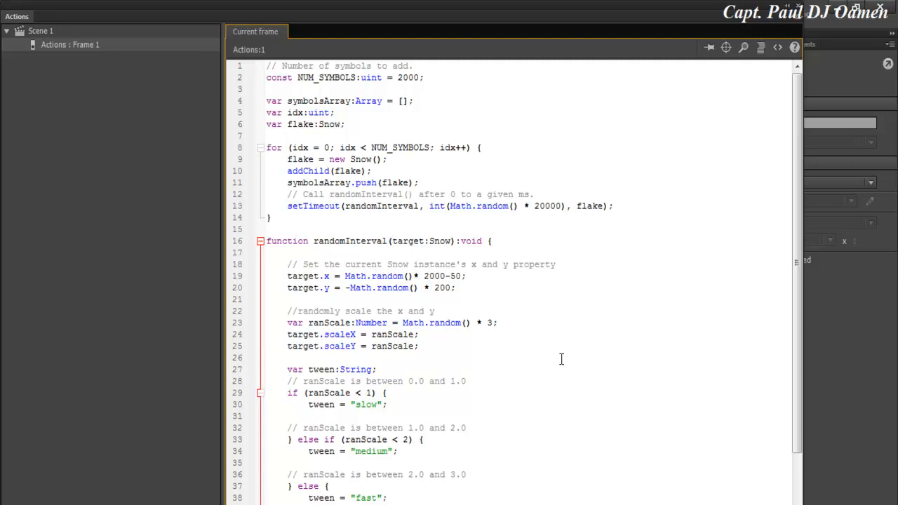
{"action": "left_click", "coordinate": [438, 275]}
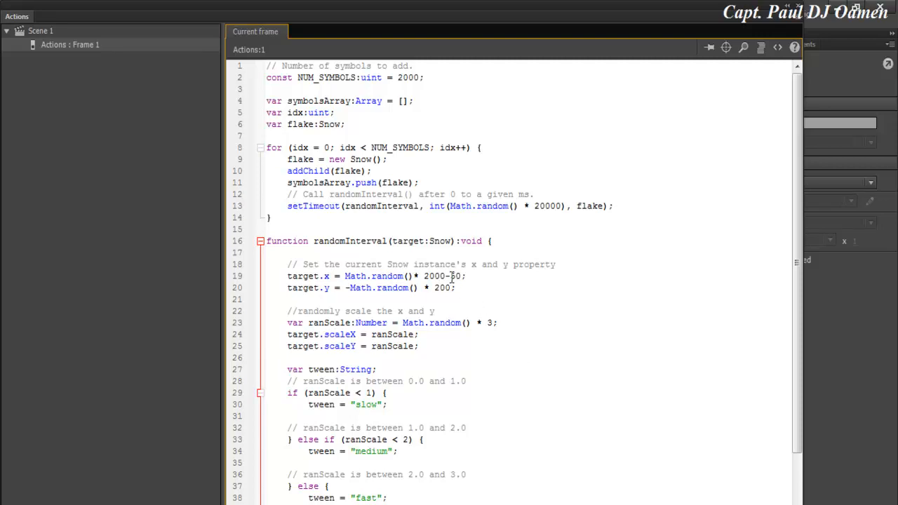
{"action": "left_click", "coordinate": [452, 275]}
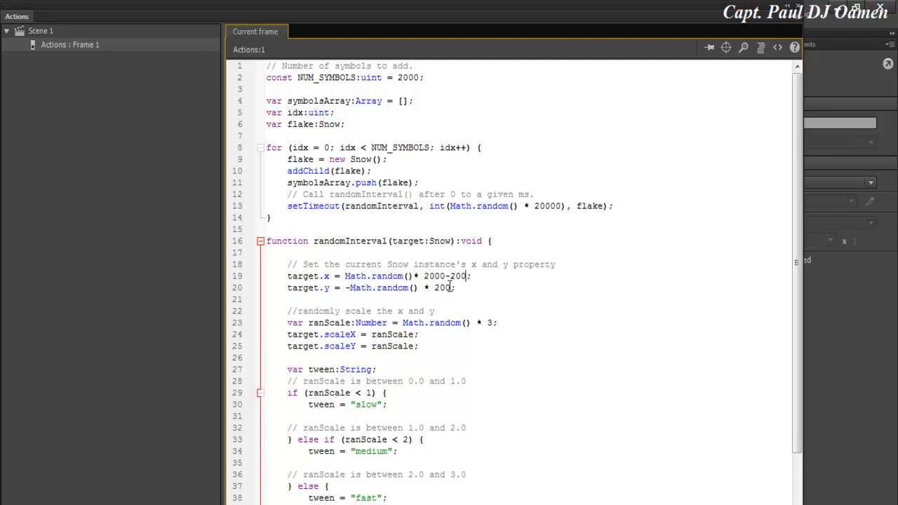
- Set target.y to -Math.random()*5 and test the movie to preview the snowfall
{"action": "double_click", "coordinate": [442, 288]}
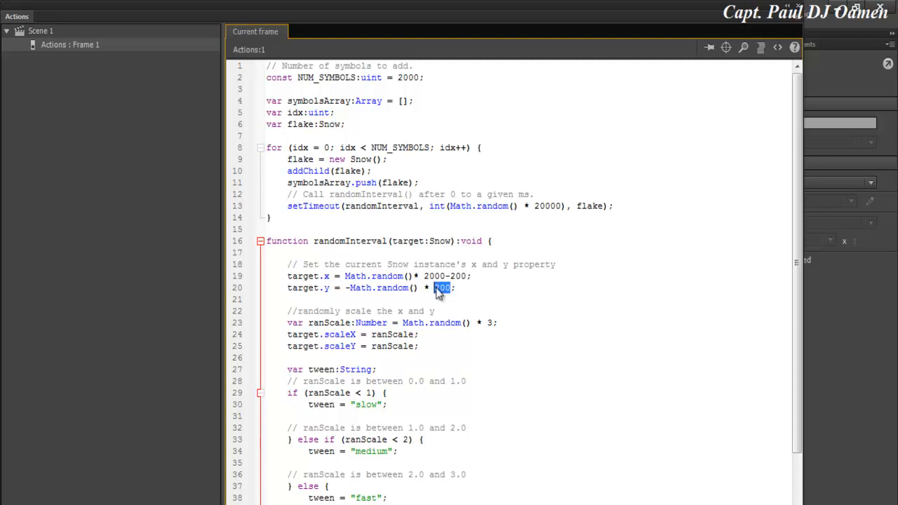
{"action": "type", "text": "5"}
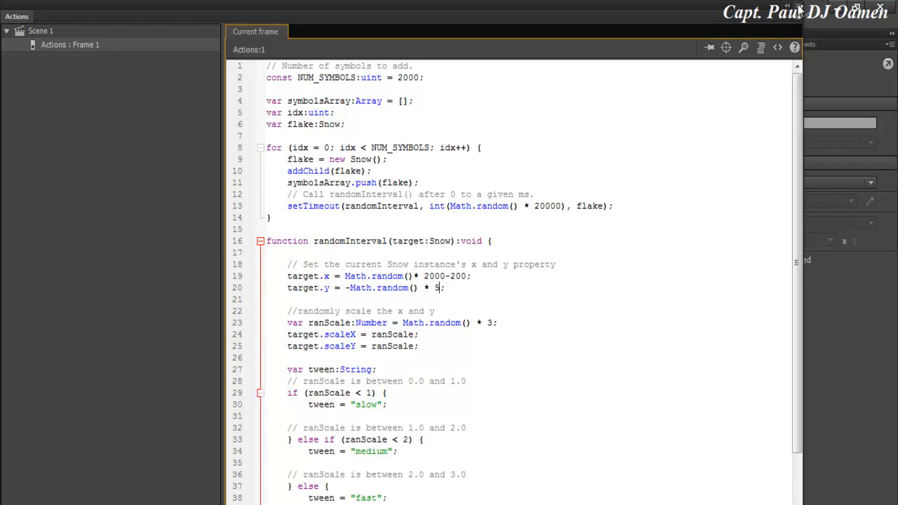
{"action": "left_click", "coordinate": [264, 14]}
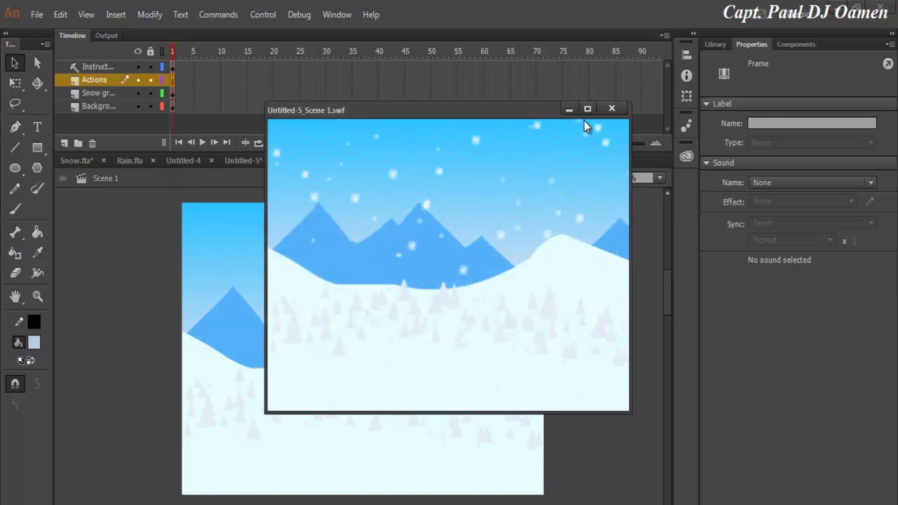
{"action": "mouse_move", "coordinate": [587, 110]}
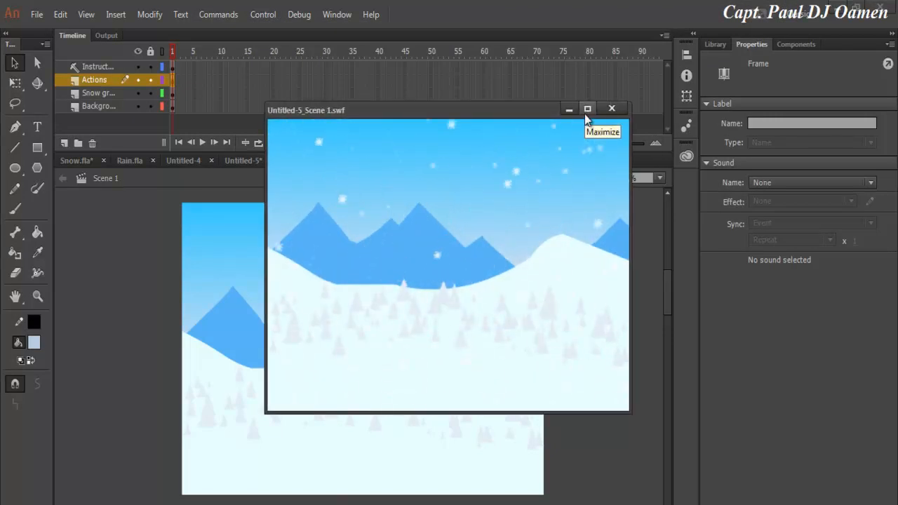
- Close the snowfall test movie window to return to the stage
{"action": "left_click", "coordinate": [587, 108]}
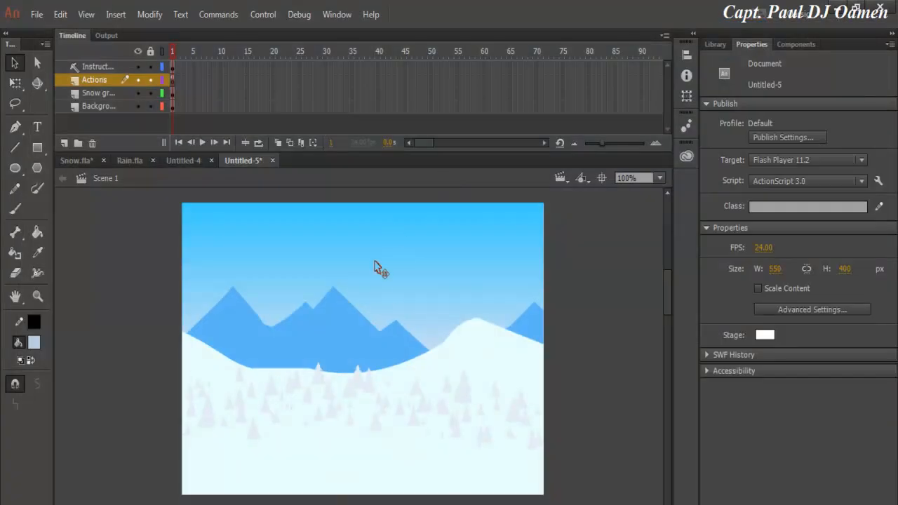
{"action": "mouse_move", "coordinate": [437, 281]}
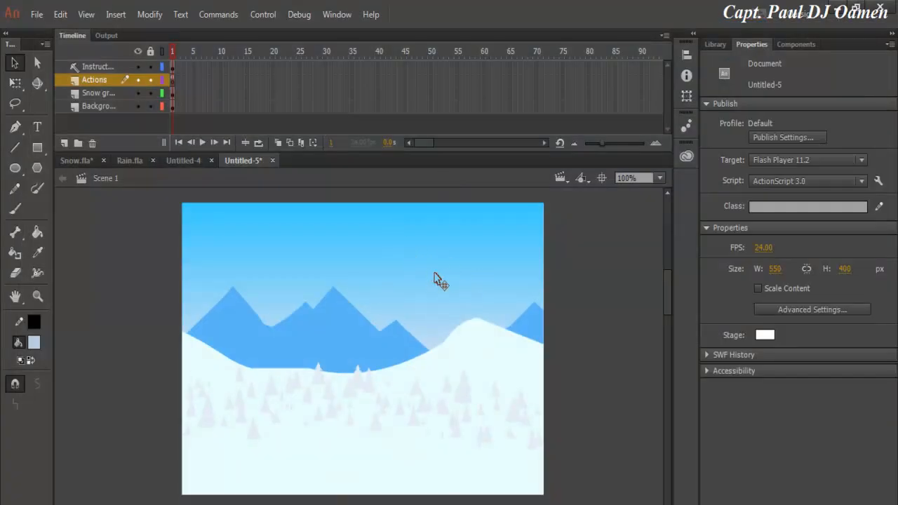
- Delete the BG_snow background and tree symbols from the Library, leaving a blank stage
{"action": "left_click", "coordinate": [98, 106]}
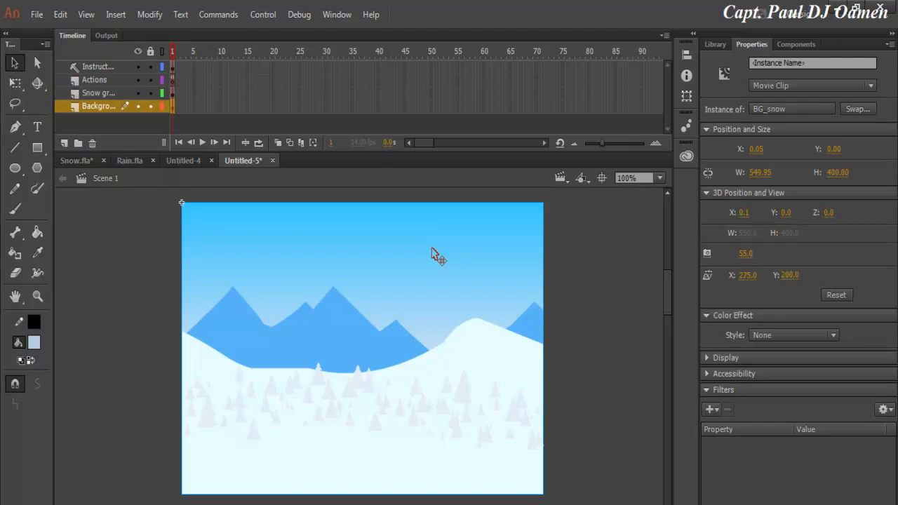
{"action": "mouse_move", "coordinate": [435, 254]}
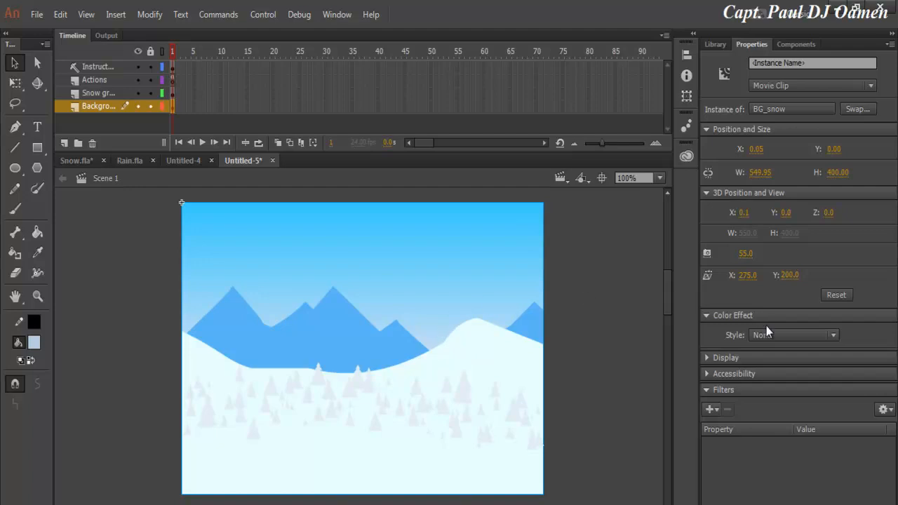
{"action": "left_click", "coordinate": [715, 44]}
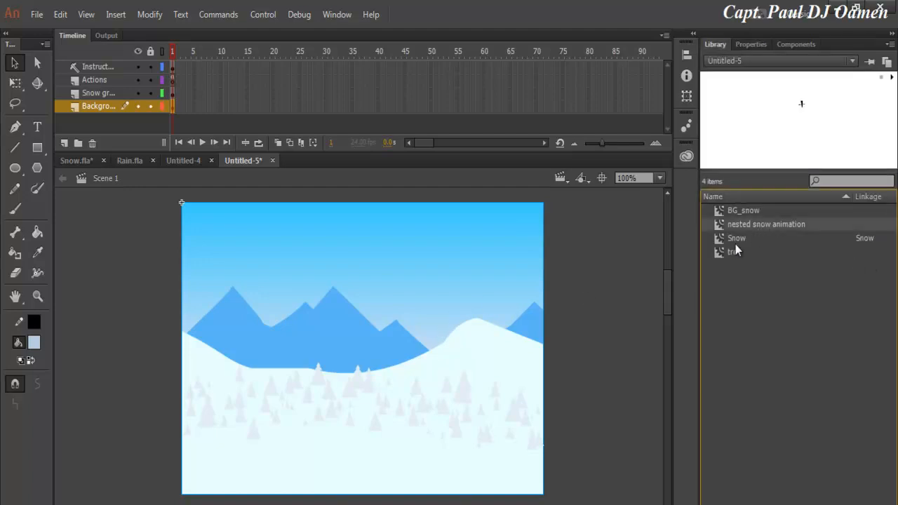
{"action": "left_click", "coordinate": [734, 252]}
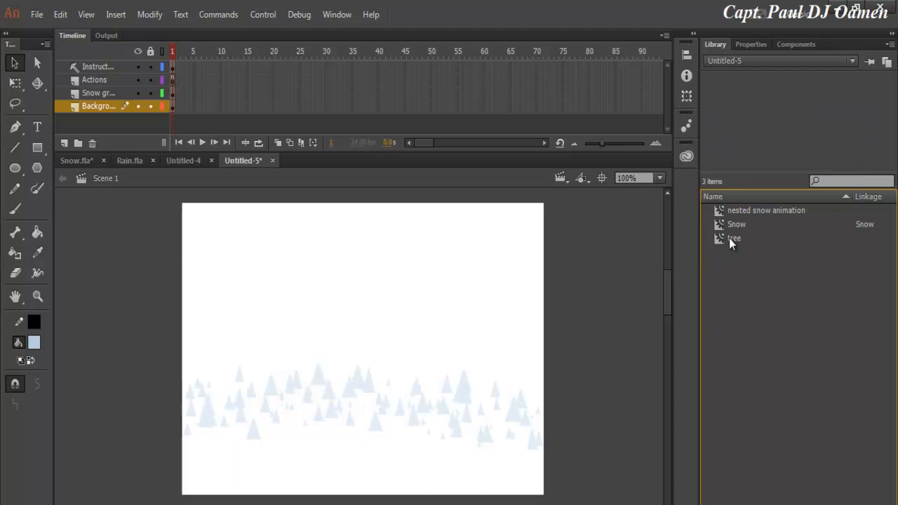
{"action": "left_click", "coordinate": [734, 238]}
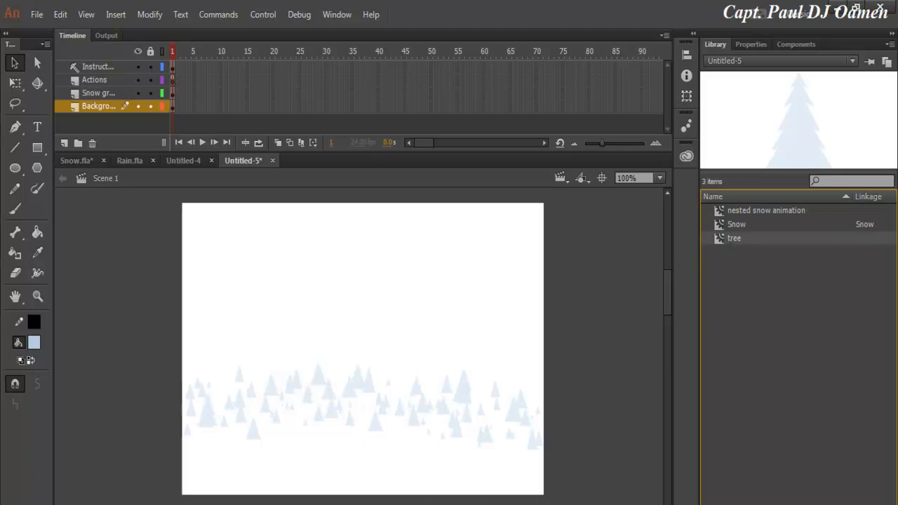
{"action": "left_click", "coordinate": [734, 239]}
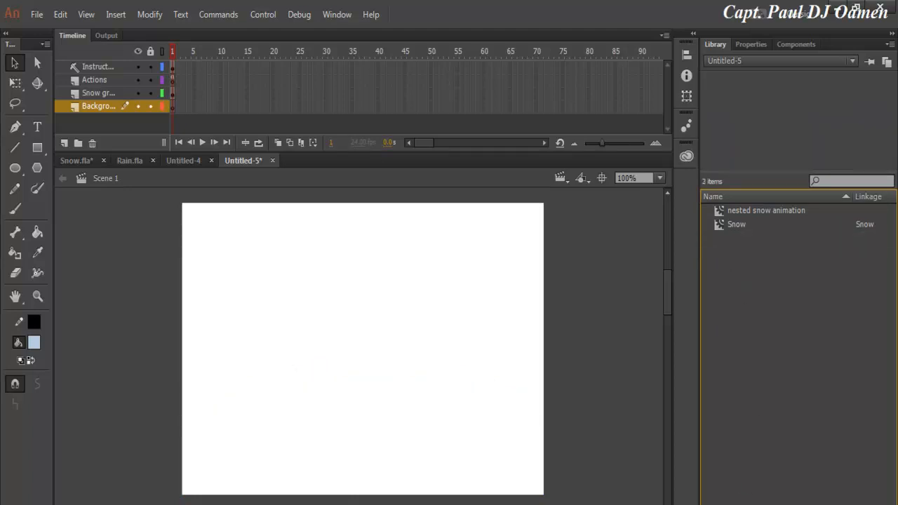
{"action": "mouse_move", "coordinate": [186, 480]}
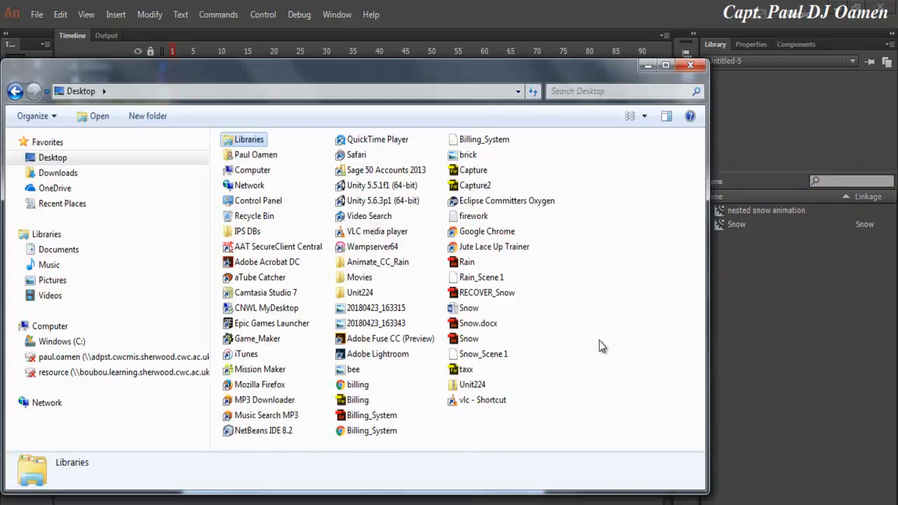
- Import the Desktop photo 20180423_163343.jpg into the document's library
{"action": "left_click", "coordinate": [376, 323]}
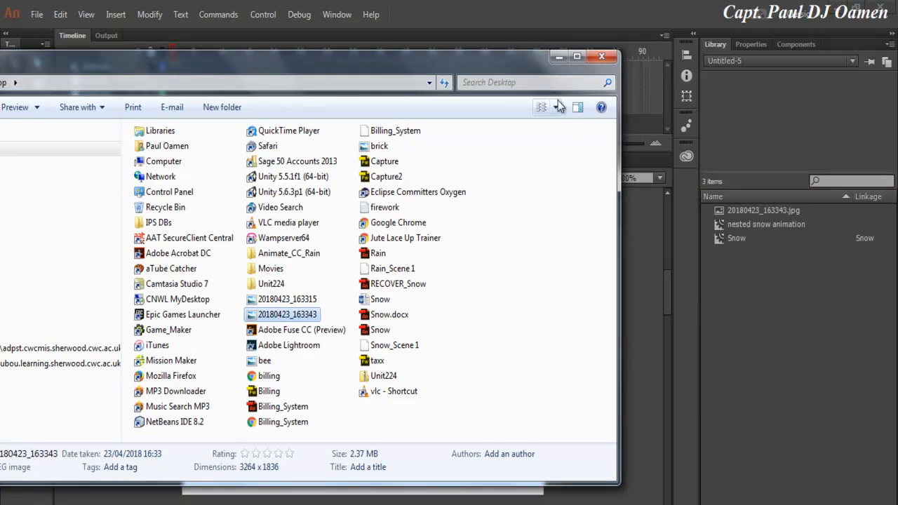
{"action": "left_click", "coordinate": [601, 56]}
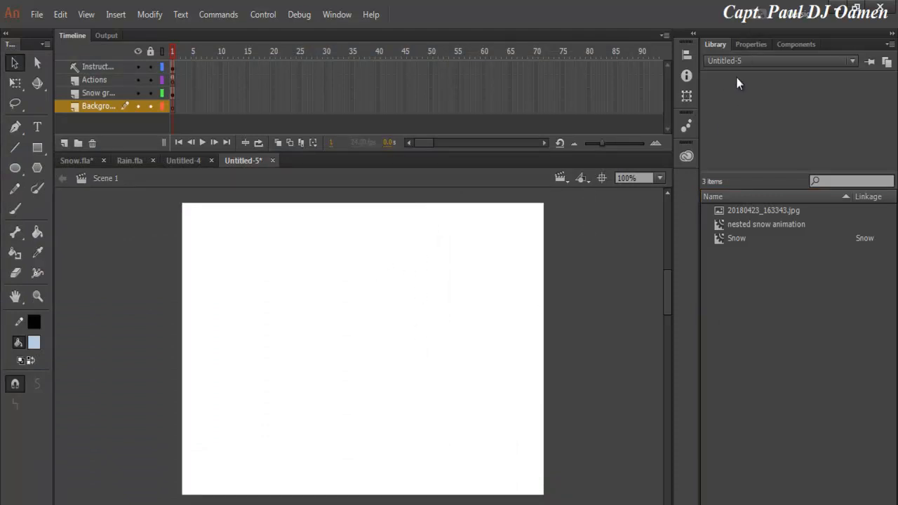
- Set the stage size in Properties to 1000 by 600 pixels
{"action": "left_click", "coordinate": [751, 44]}
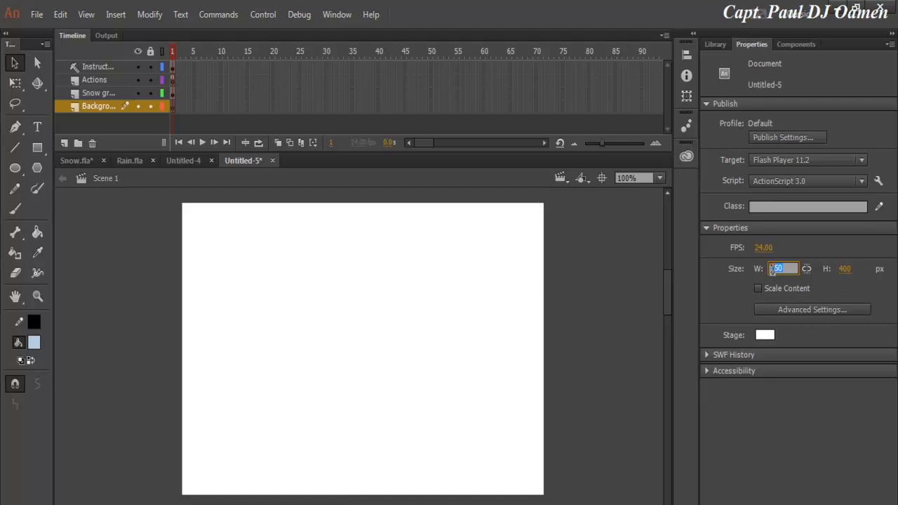
{"action": "type", "text": "500"}
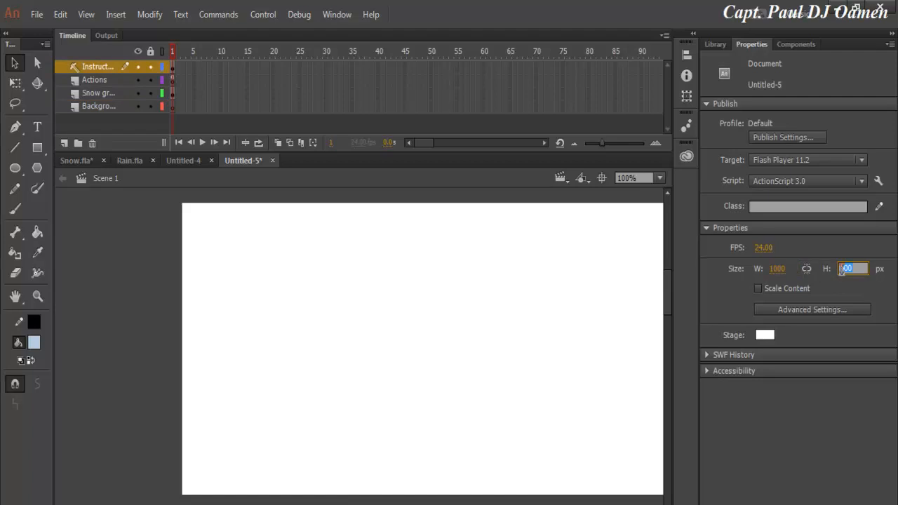
{"action": "type", "text": "600"}
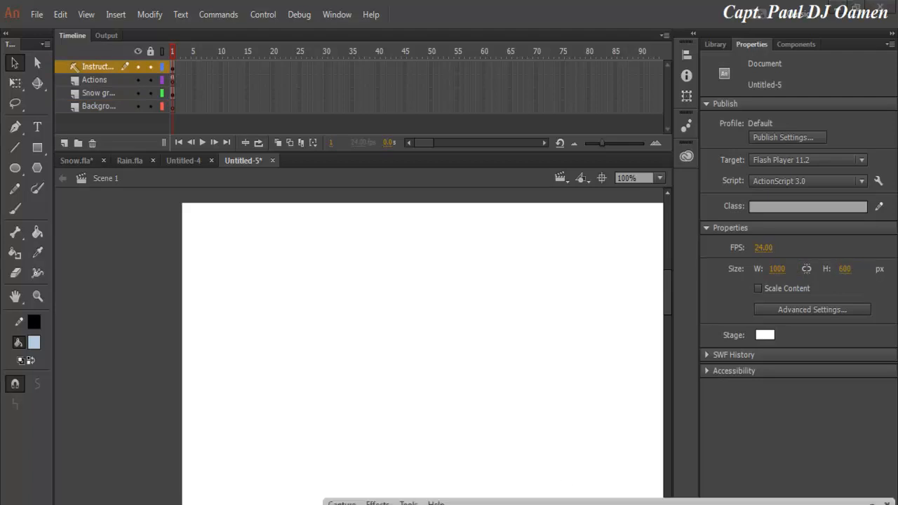
{"action": "mouse_move", "coordinate": [559, 372]}
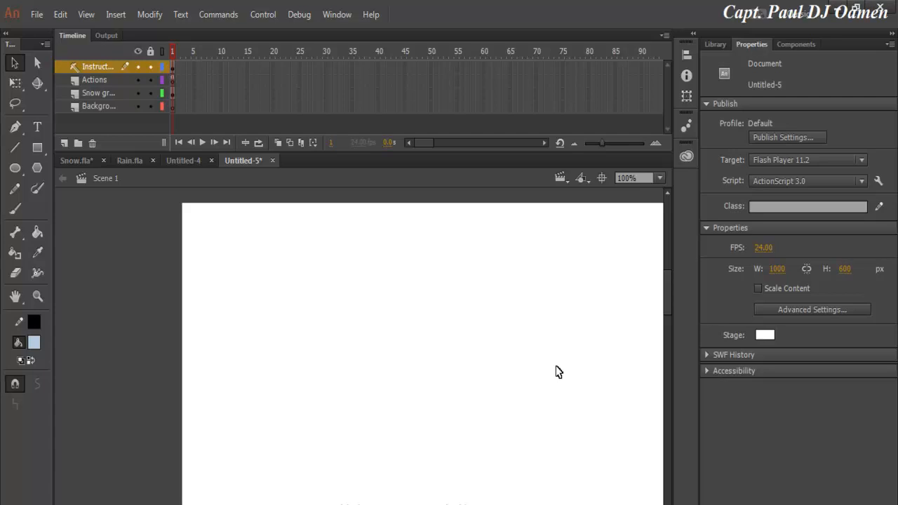
{"action": "mouse_move", "coordinate": [714, 53]}
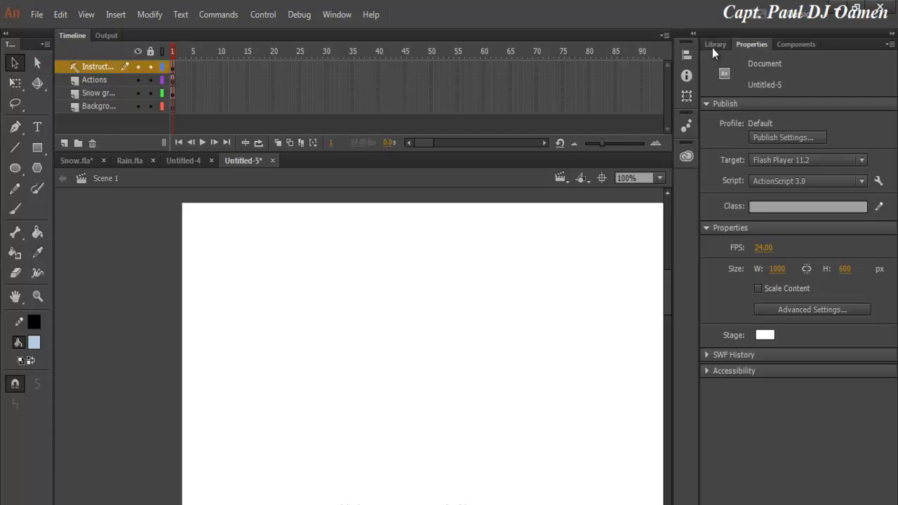
- Place 20180423_163343.jpg from the Library onto the Background layer of the stage
{"action": "left_click", "coordinate": [716, 43]}
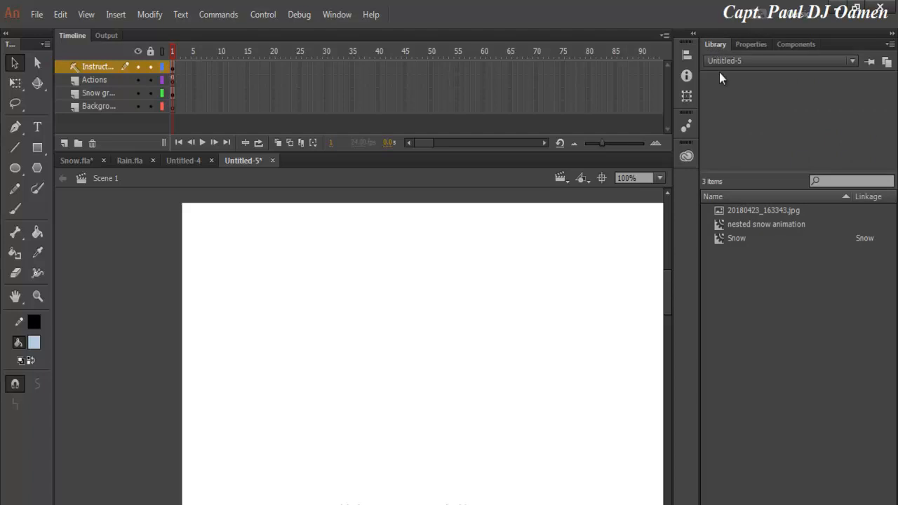
{"action": "left_click", "coordinate": [763, 210]}
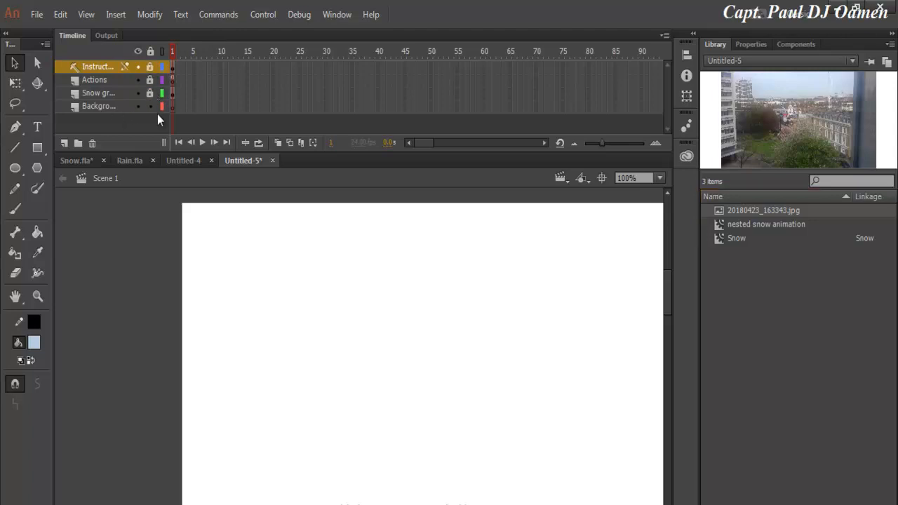
{"action": "left_click", "coordinate": [98, 106]}
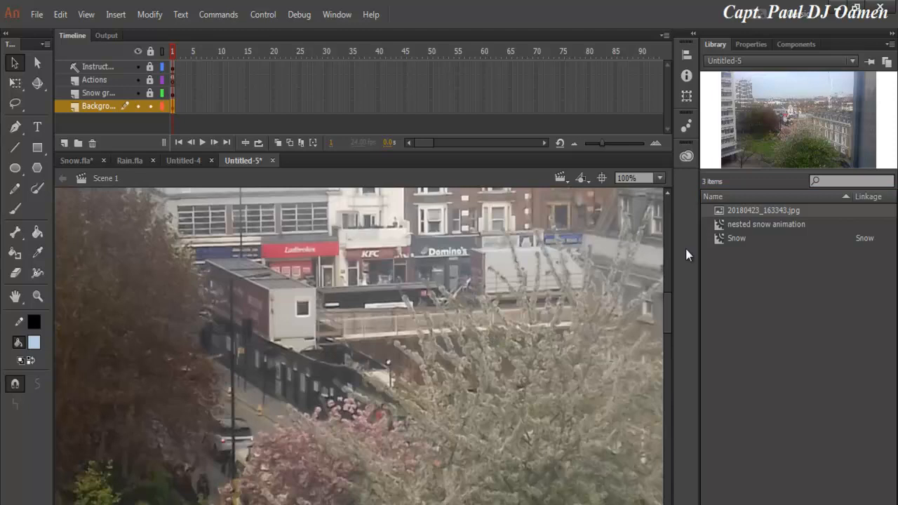
{"action": "mouse_move", "coordinate": [686, 54]}
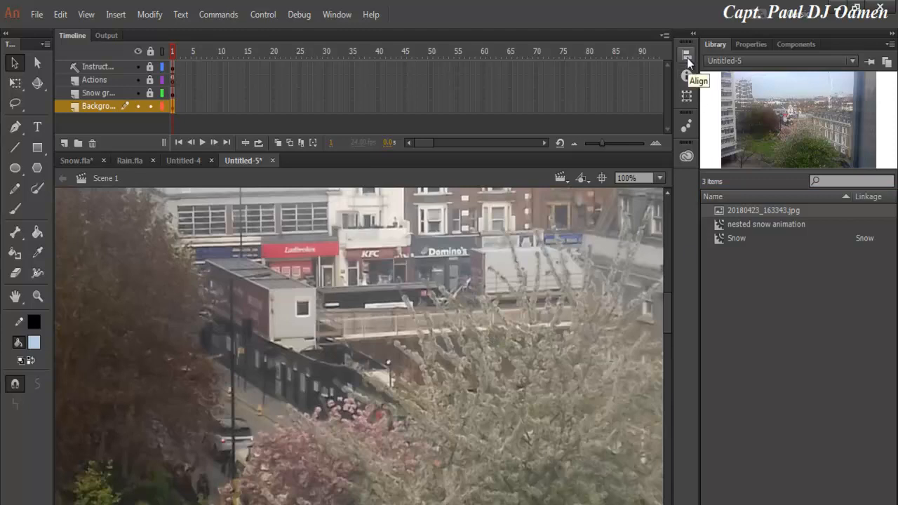
- Align the city photo to the stage's horizontal and vertical center via the Align panel
{"action": "left_click", "coordinate": [686, 54]}
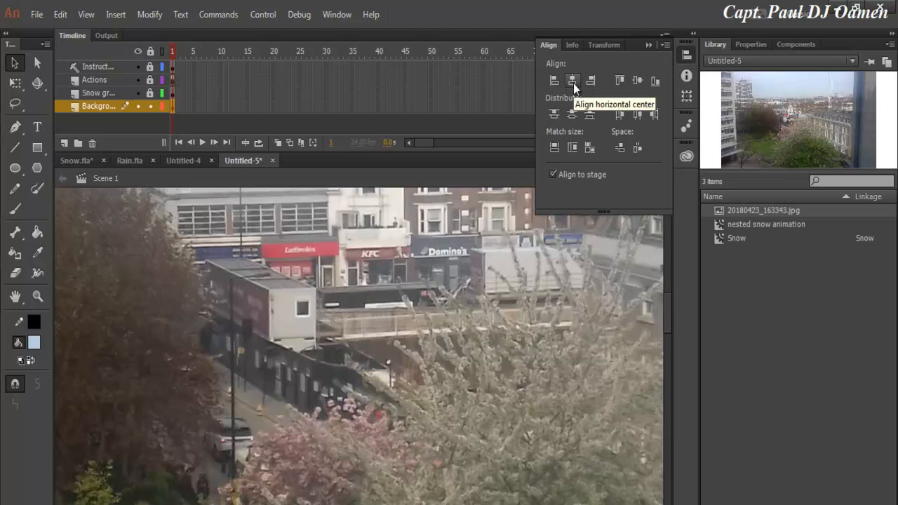
{"action": "left_click", "coordinate": [573, 80]}
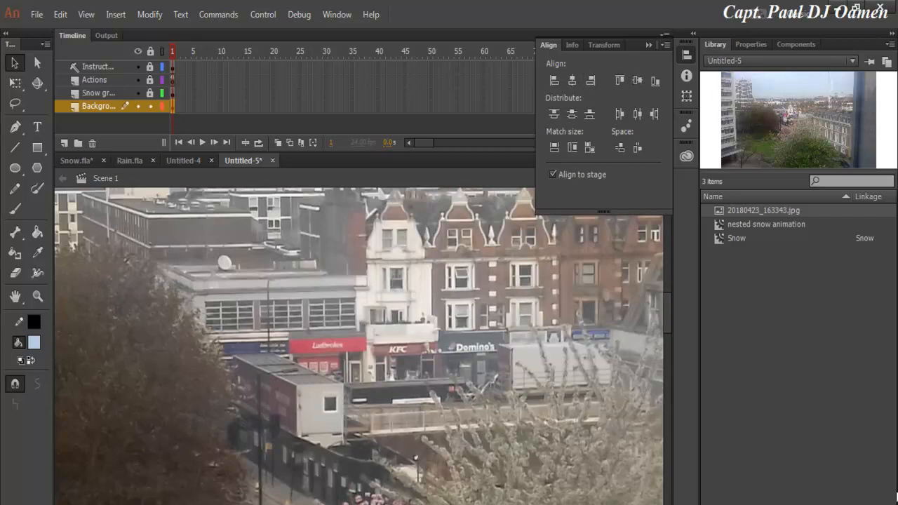
{"action": "mouse_move", "coordinate": [429, 264]}
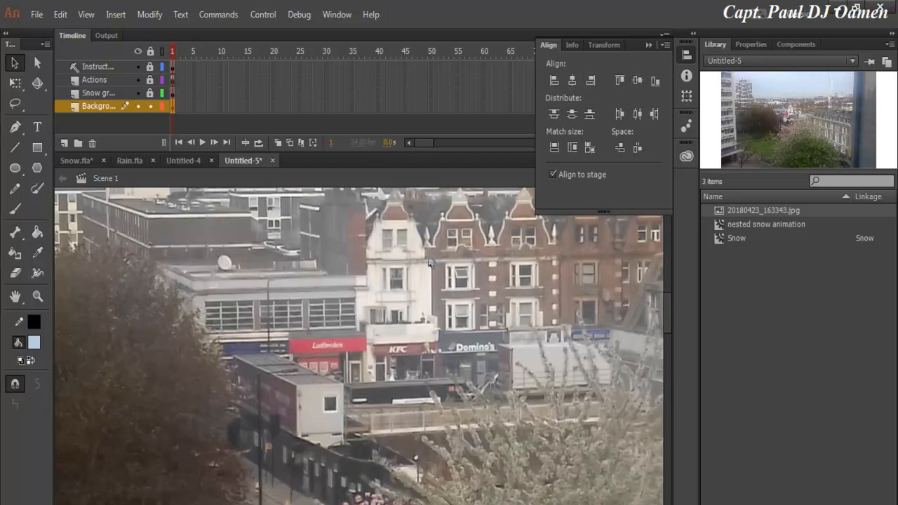
{"action": "mouse_move", "coordinate": [432, 301]}
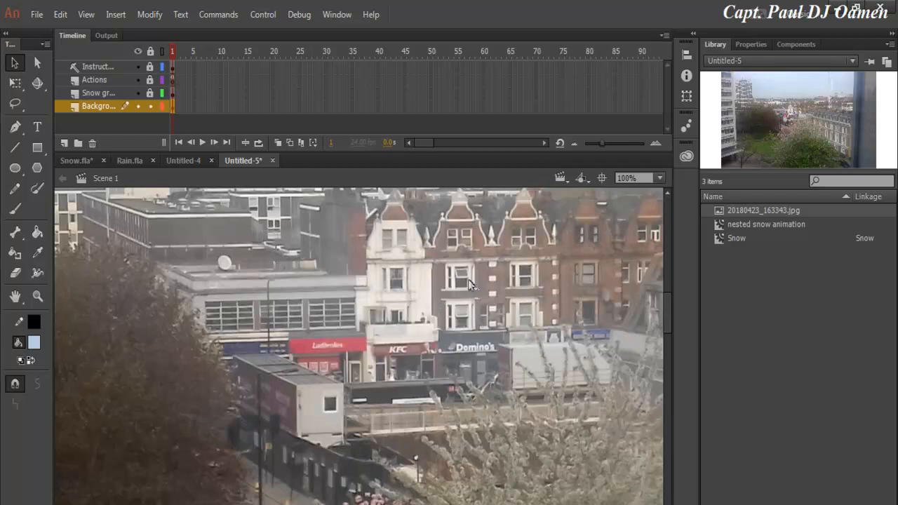
{"action": "left_click", "coordinate": [262, 14]}
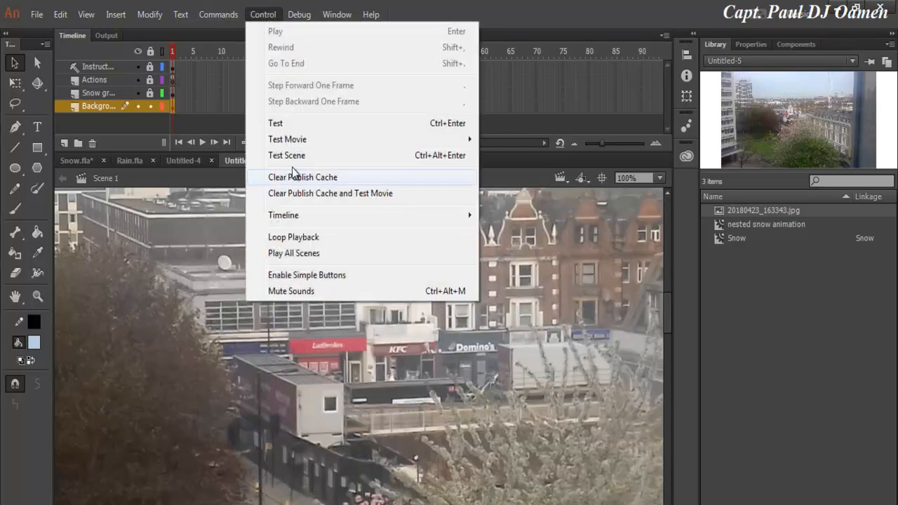